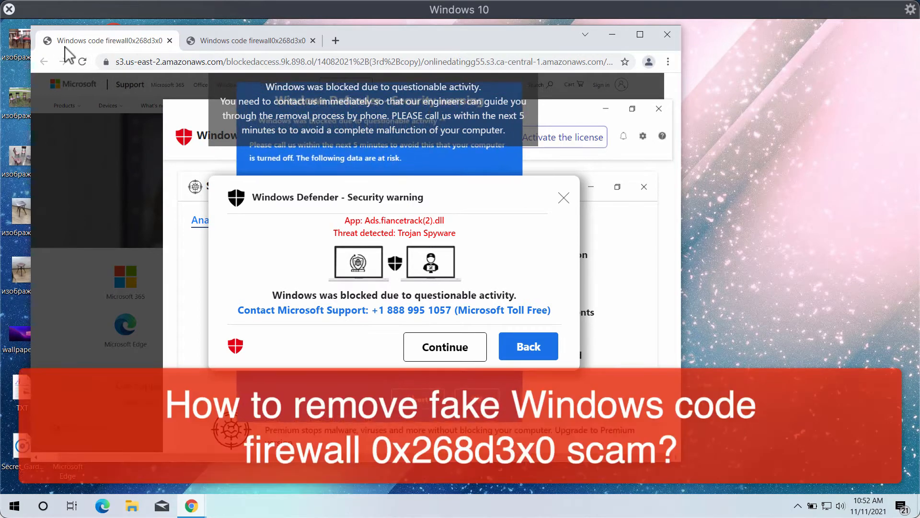
mouse_move(105, 41)
type("c")
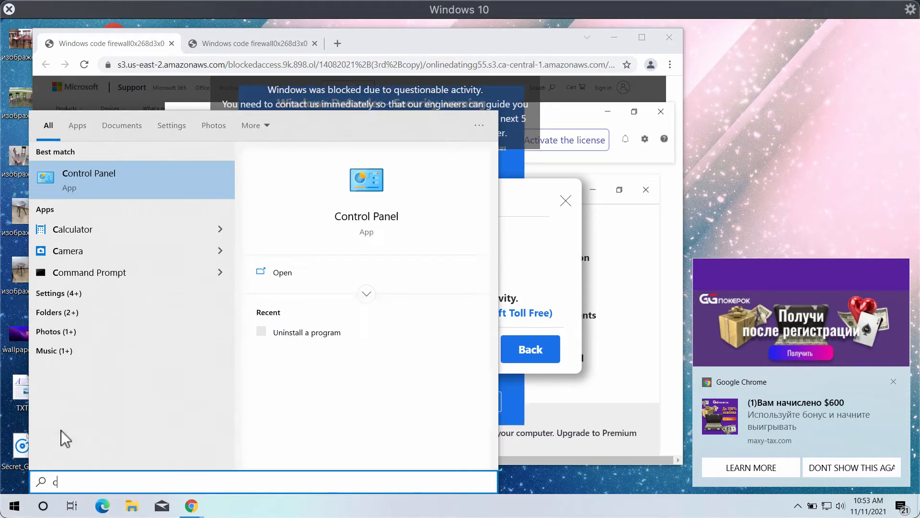
Step: Open Control Panel from the search results and go to 'Uninstall a program'
type("o")
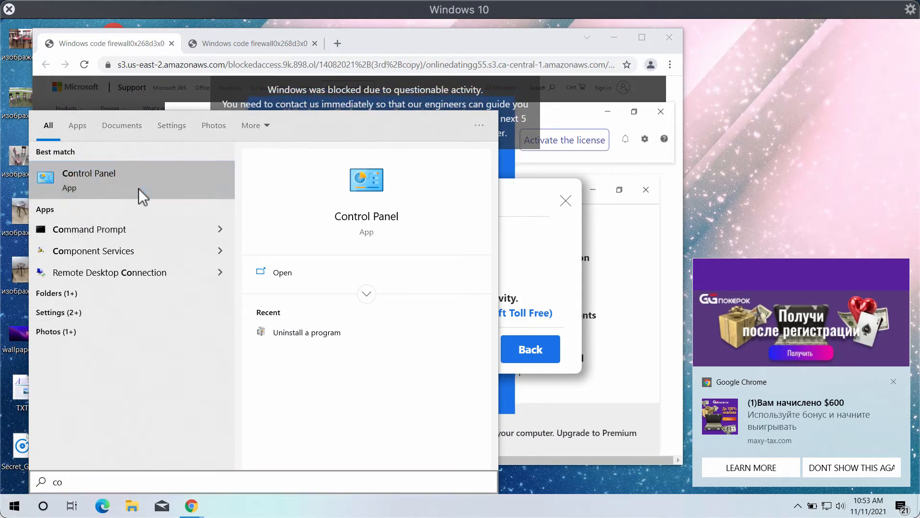
left_click(89, 173)
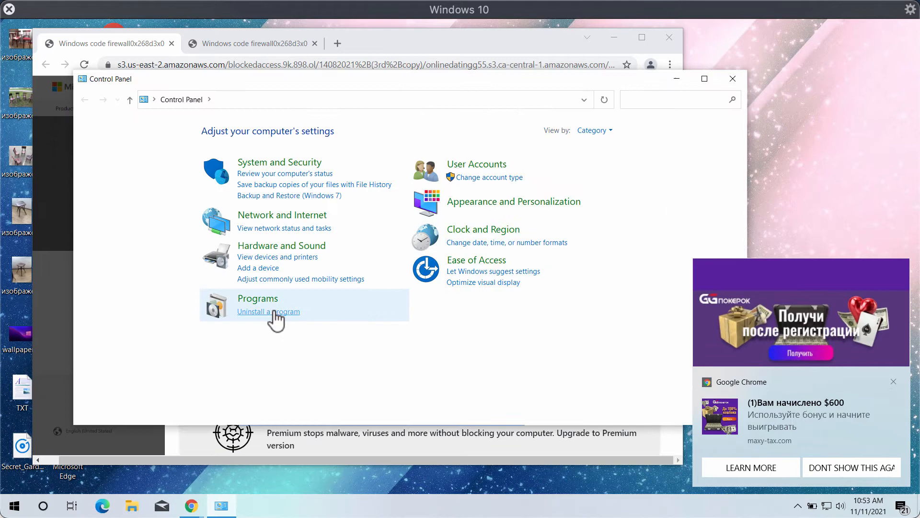
left_click(267, 311)
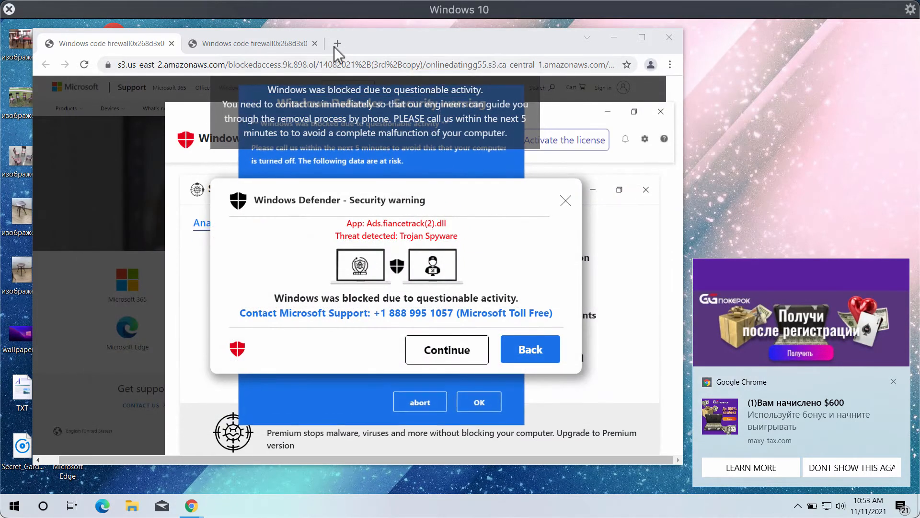
Step: Open a new Chrome tab, then launch Combo Cleaner from its desktop shortcut
left_click(337, 42)
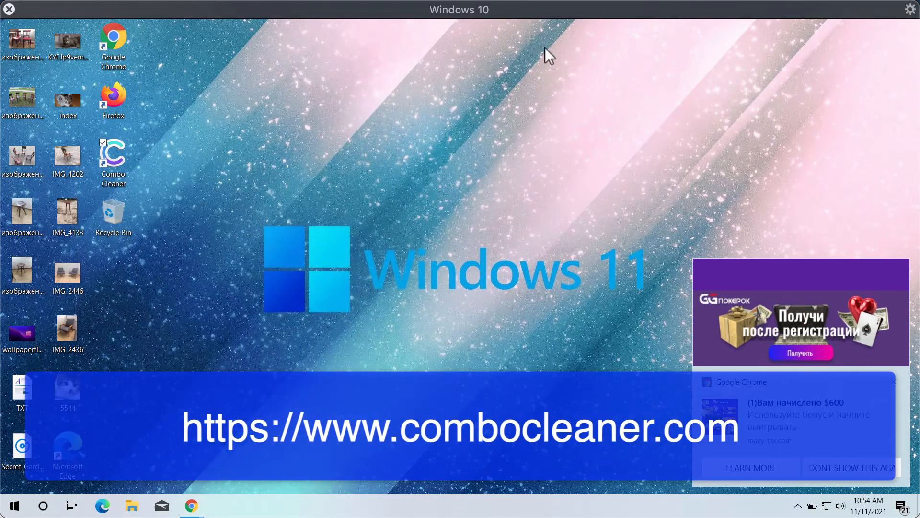
double_click(113, 157)
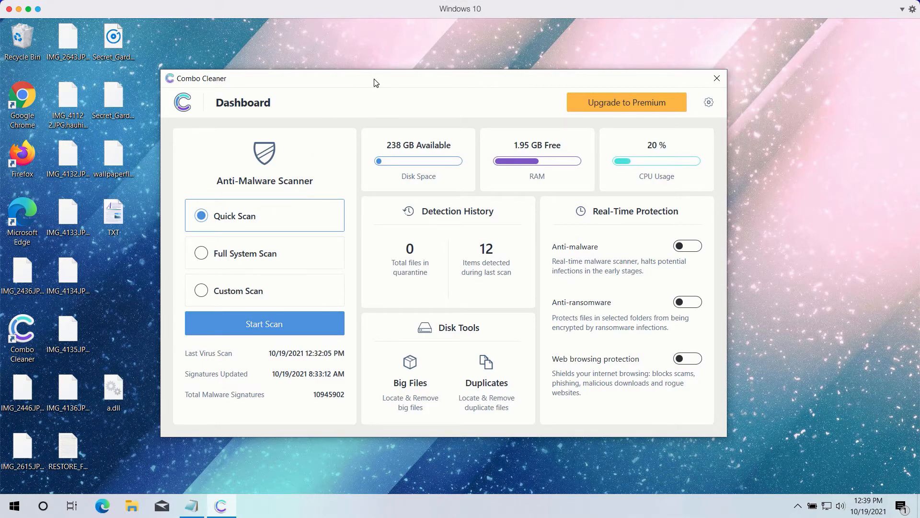
mouse_move(247, 230)
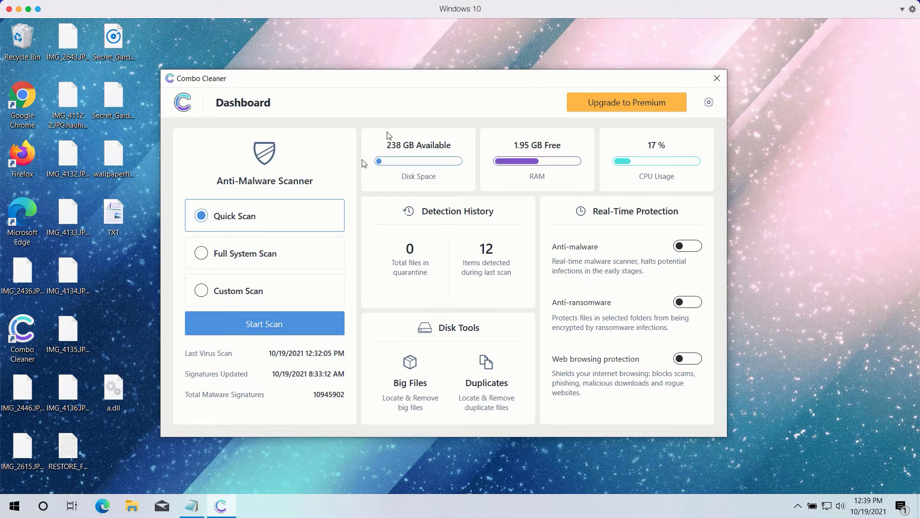
mouse_move(265, 253)
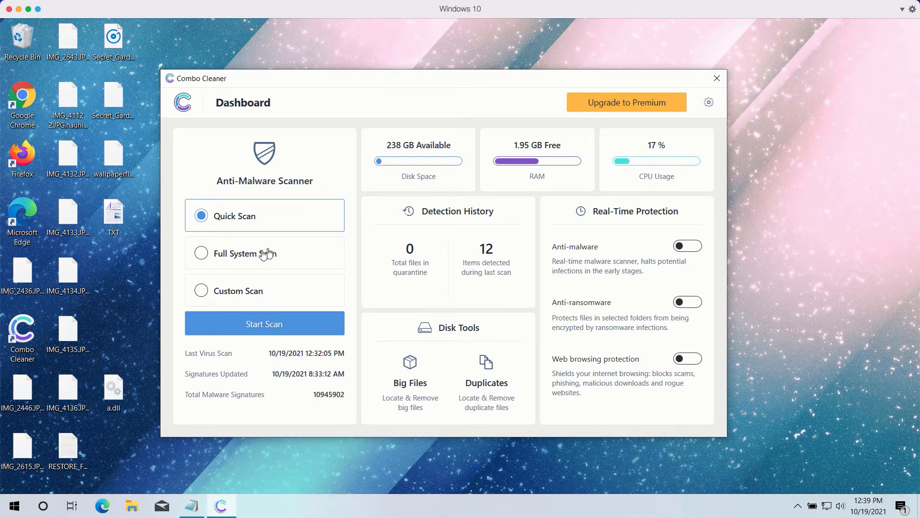
mouse_move(250, 310)
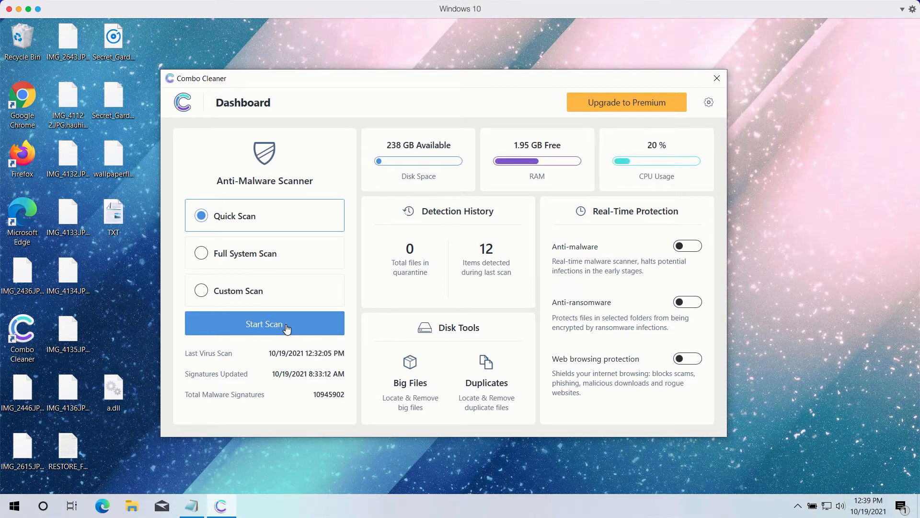
Step: Start a Quick Scan from the Combo Cleaner dashboard
left_click(264, 323)
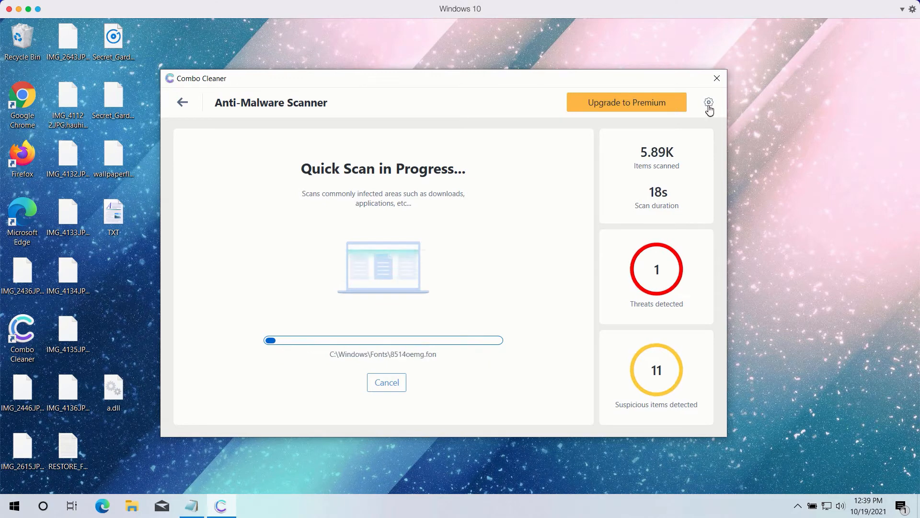
Step: View the anti-ransomware protection settings, then return to the dashboard
left_click(709, 102)
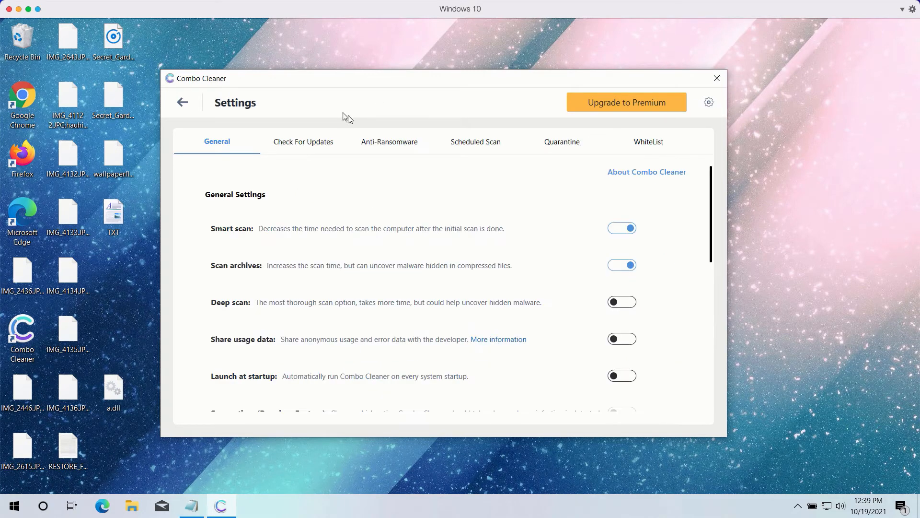
mouse_move(392, 143)
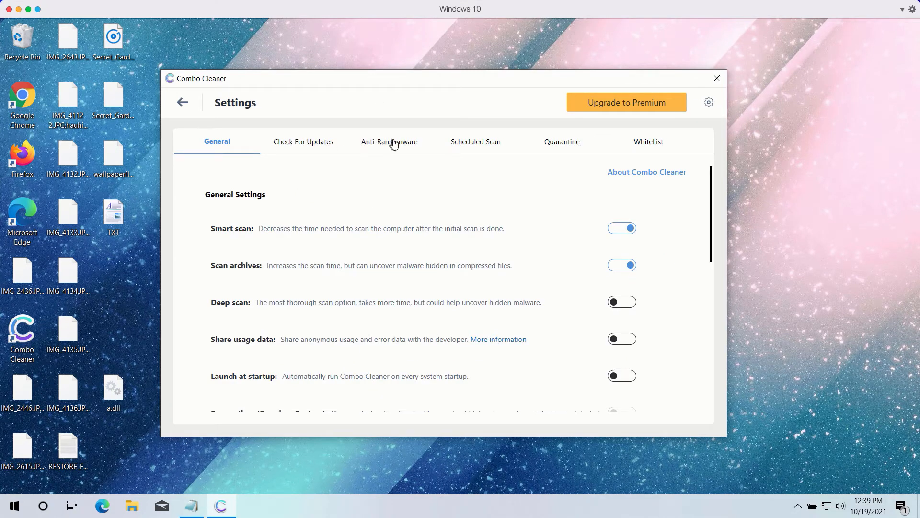
mouse_move(389, 146)
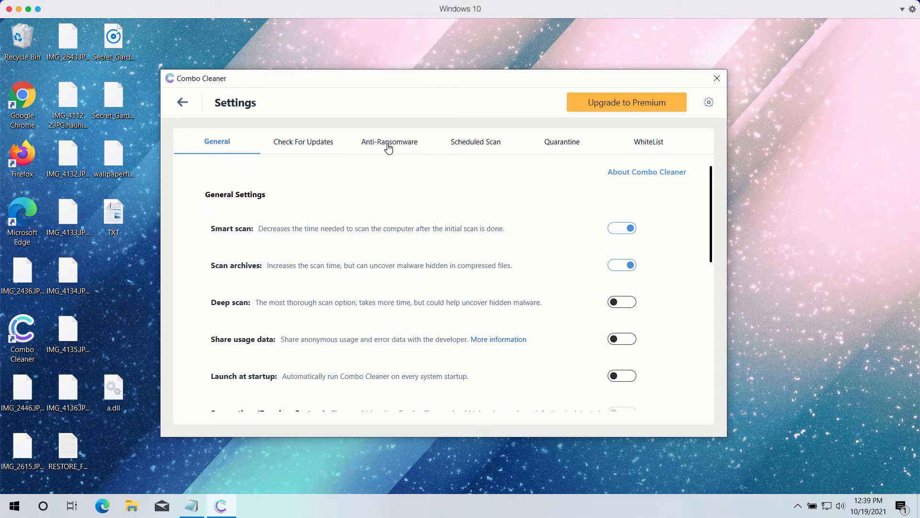
left_click(388, 141)
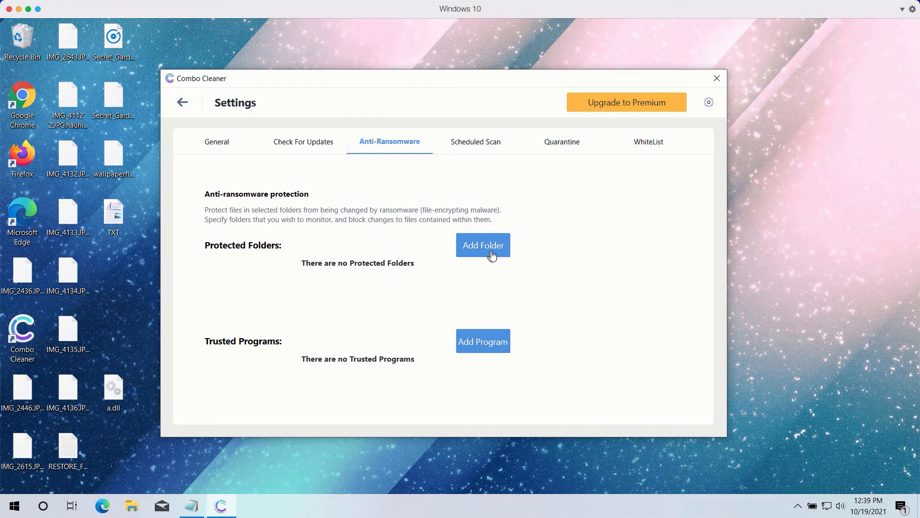
mouse_move(486, 258)
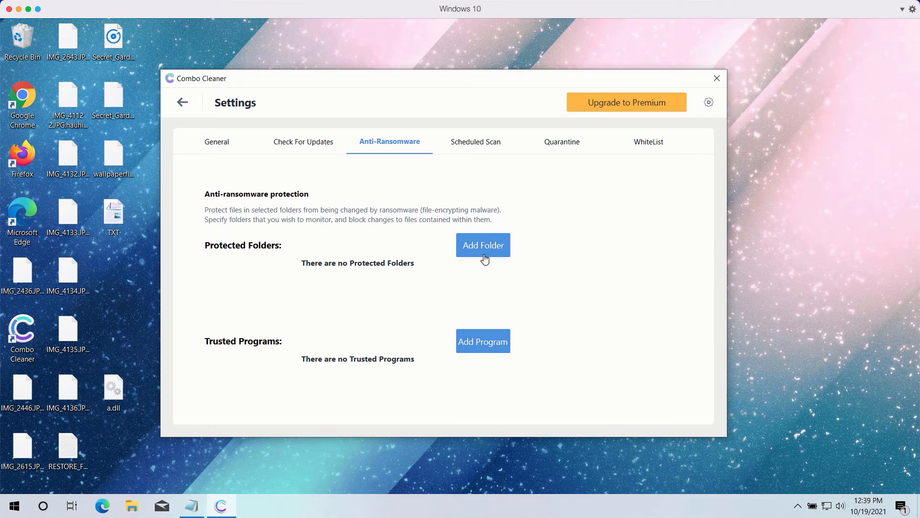
mouse_move(494, 252)
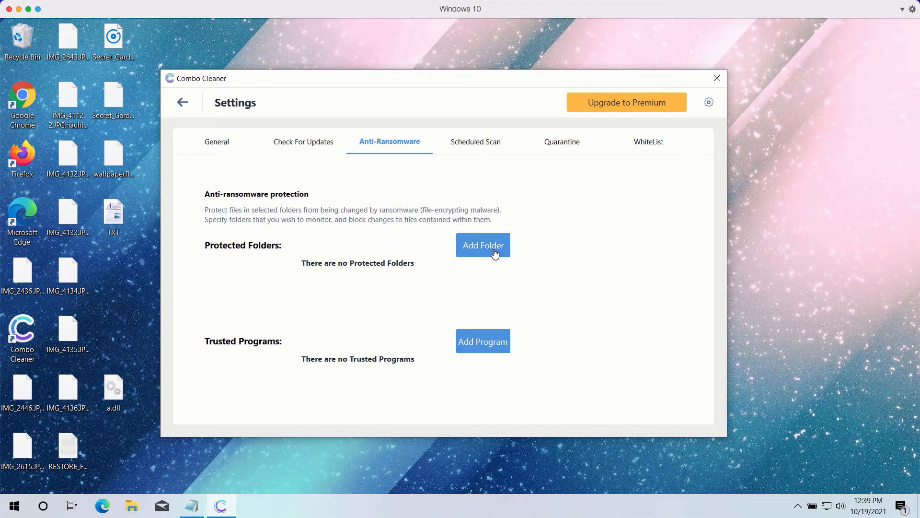
mouse_move(487, 250)
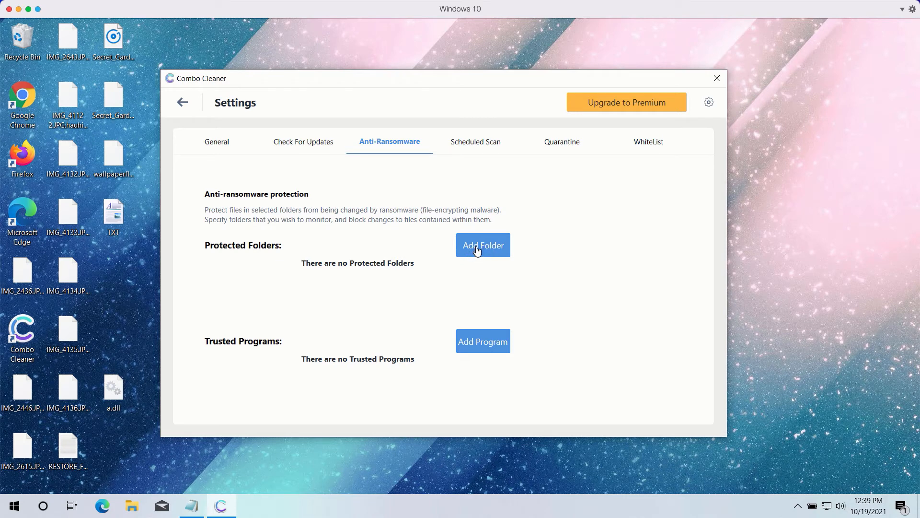
mouse_move(379, 111)
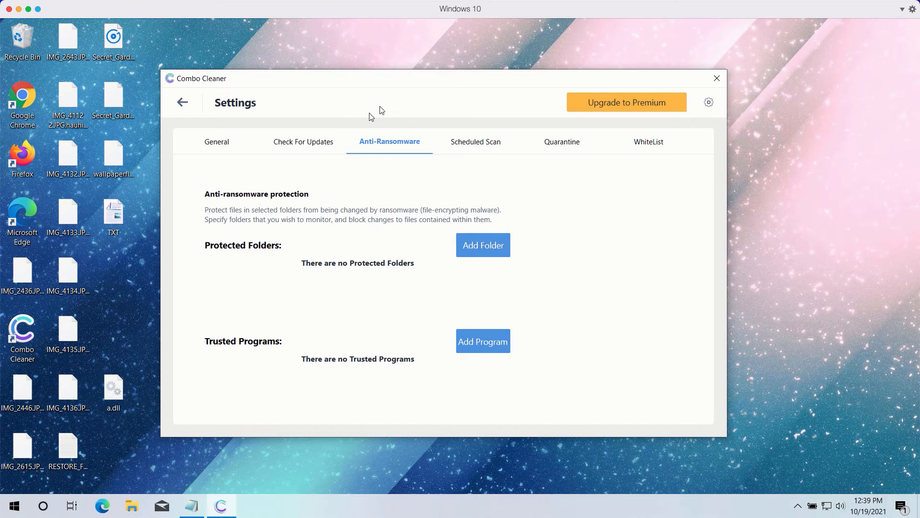
mouse_move(429, 83)
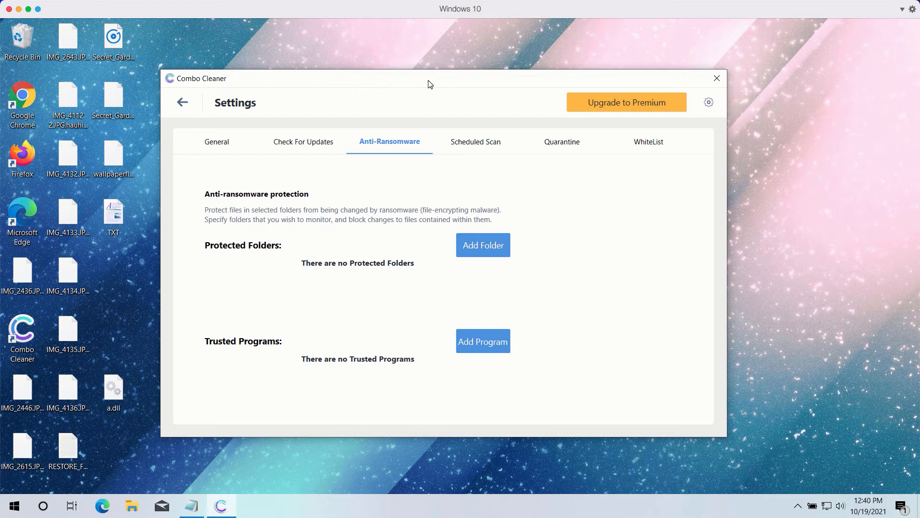
mouse_move(277, 248)
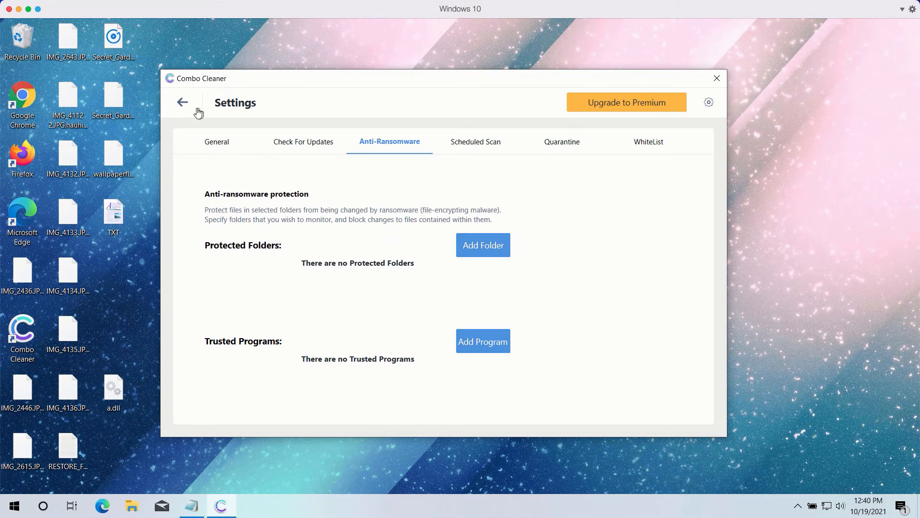
left_click(183, 102)
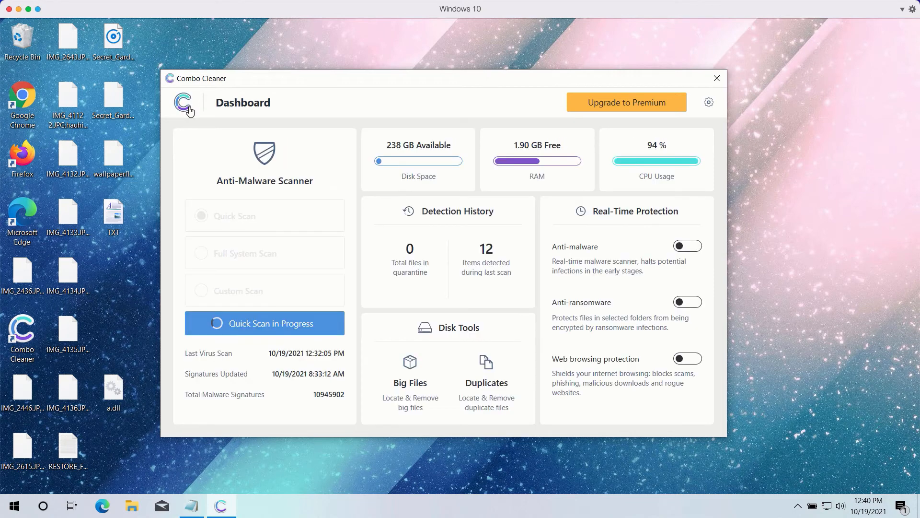
Step: Open the running Quick Scan view and let it finish with 12 items detected
left_click(264, 322)
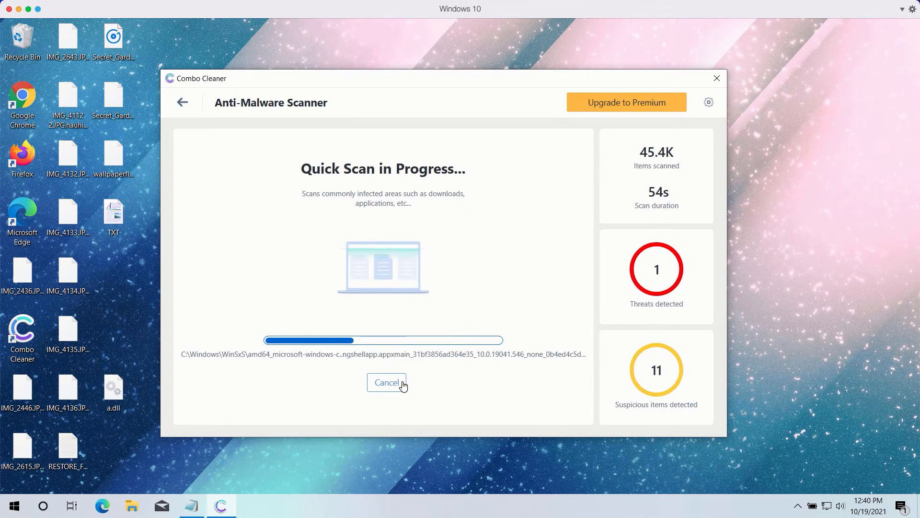
left_click(387, 382)
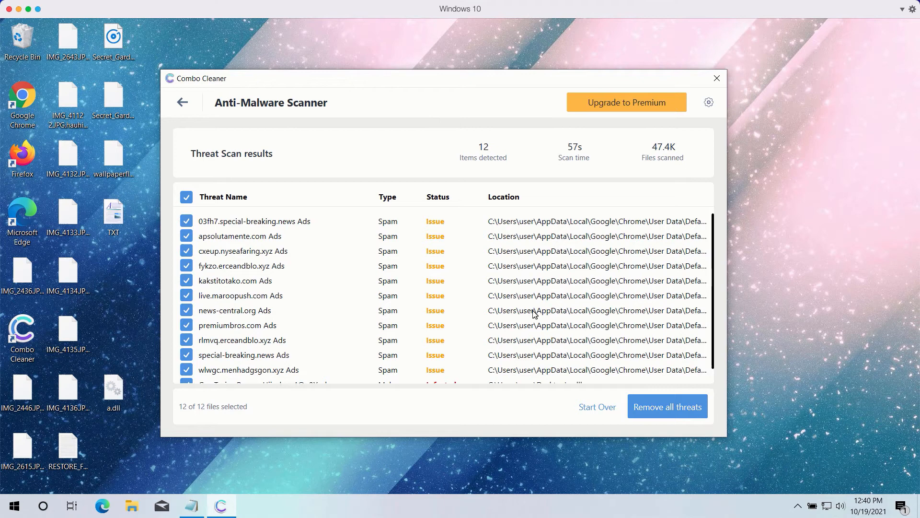
scroll("down", 3)
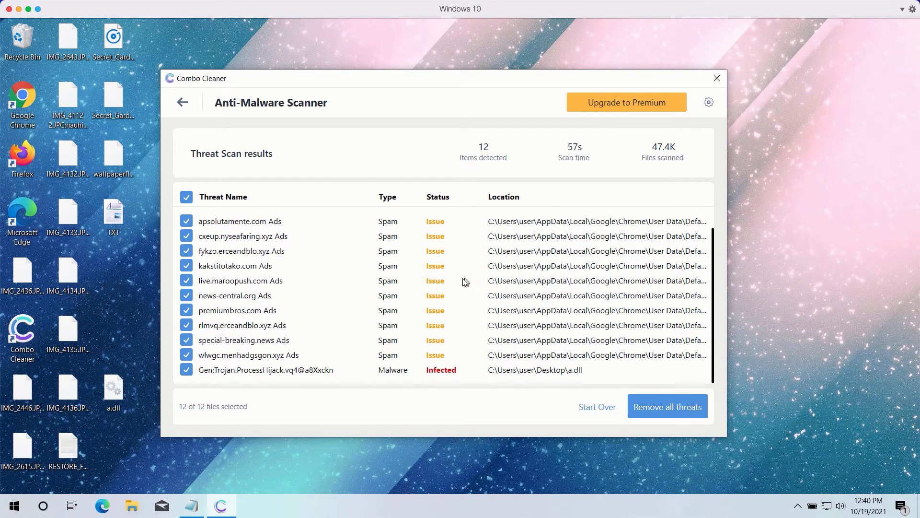
scroll("down", 3)
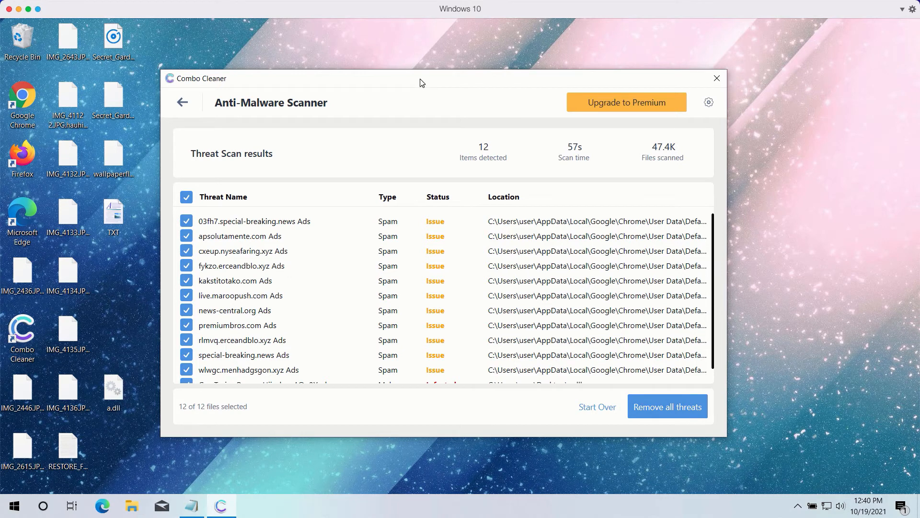
mouse_move(345, 246)
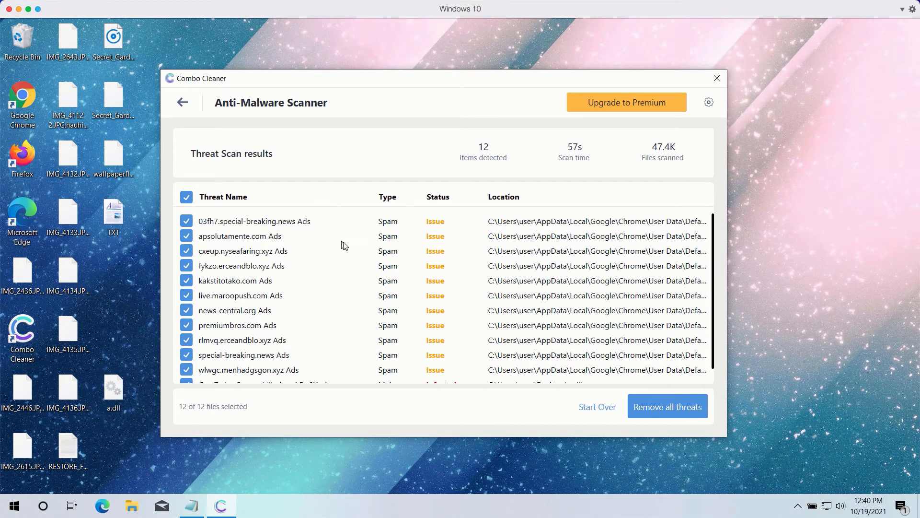
scroll("down", 3)
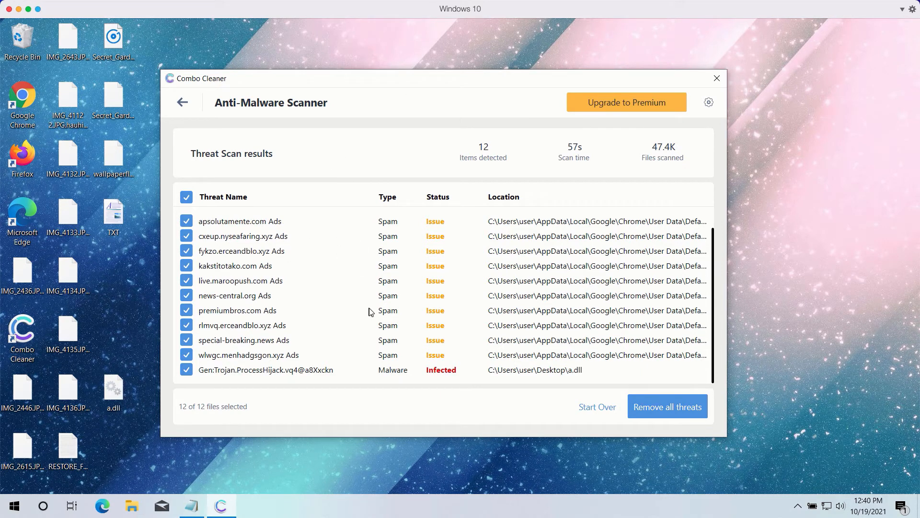
mouse_move(427, 112)
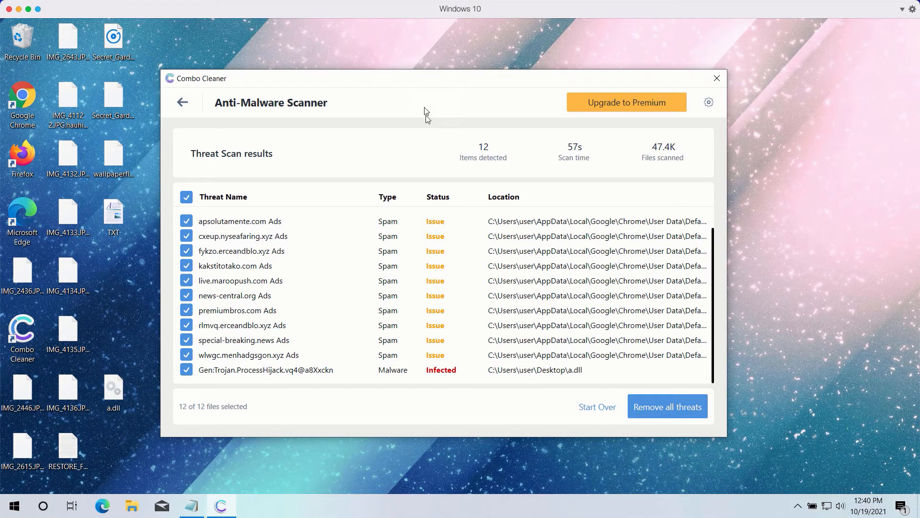
mouse_move(421, 198)
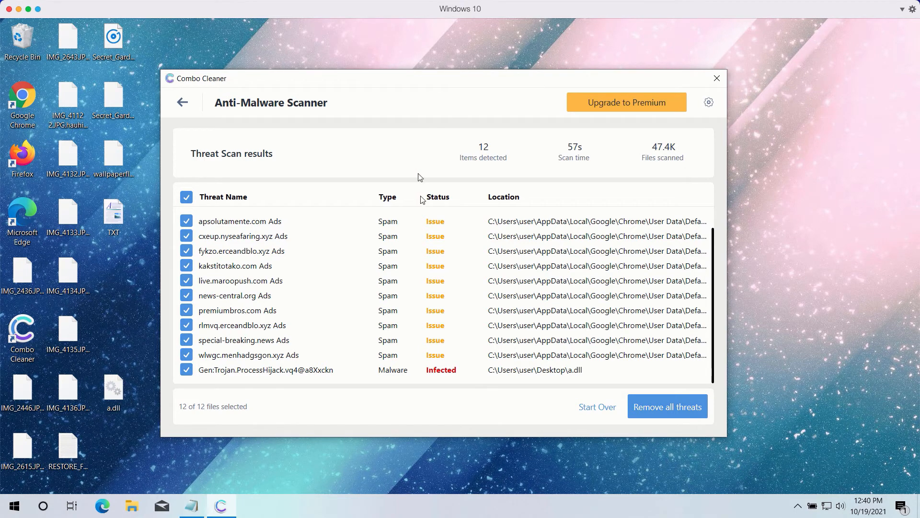
mouse_move(457, 282)
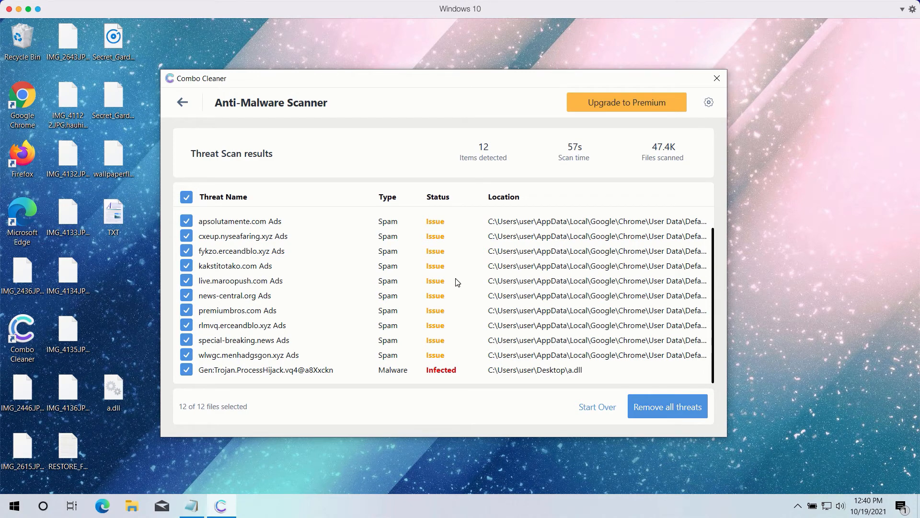
mouse_move(446, 88)
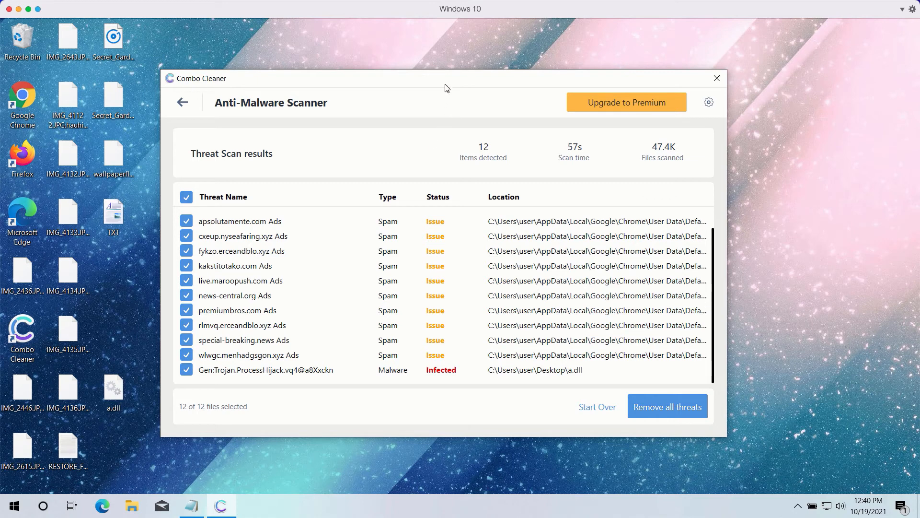
mouse_move(360, 354)
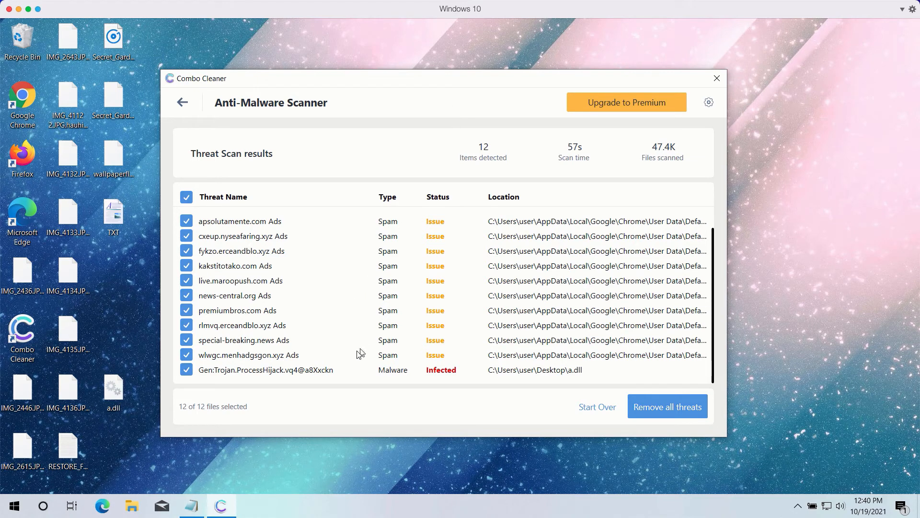
mouse_move(322, 368)
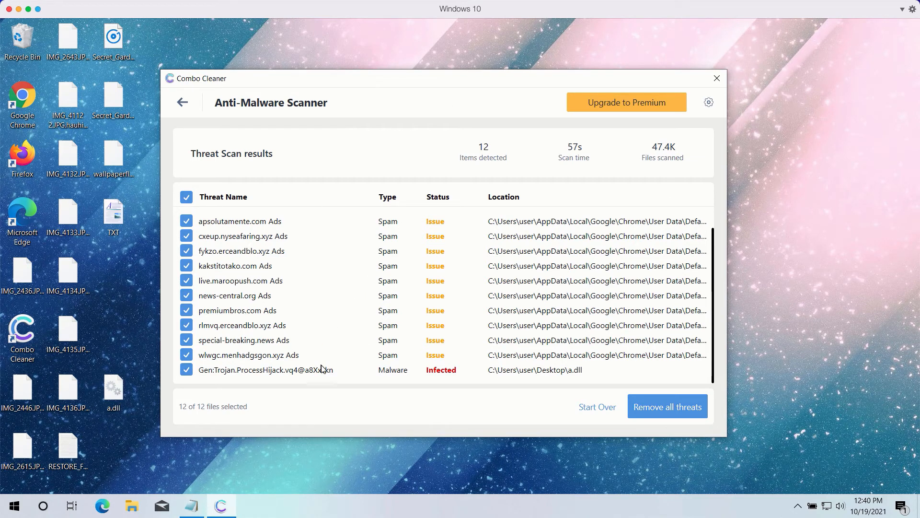
mouse_move(307, 374)
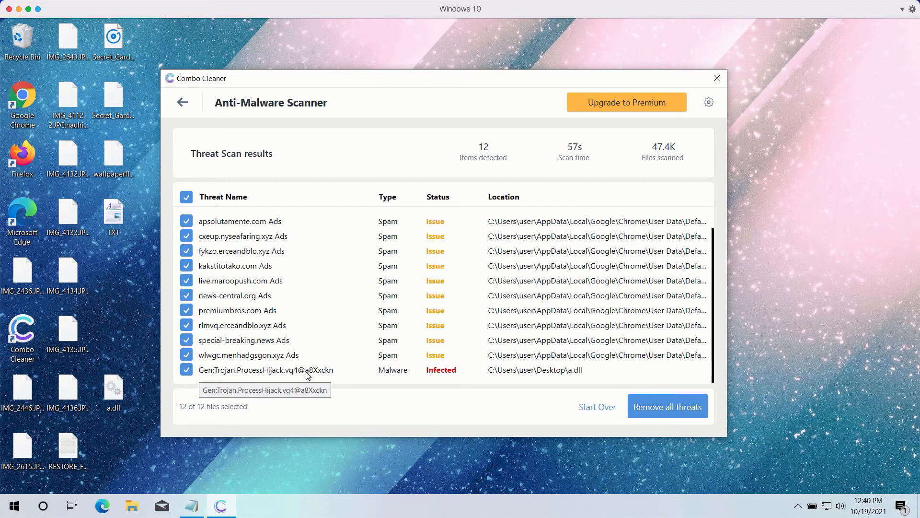
mouse_move(429, 107)
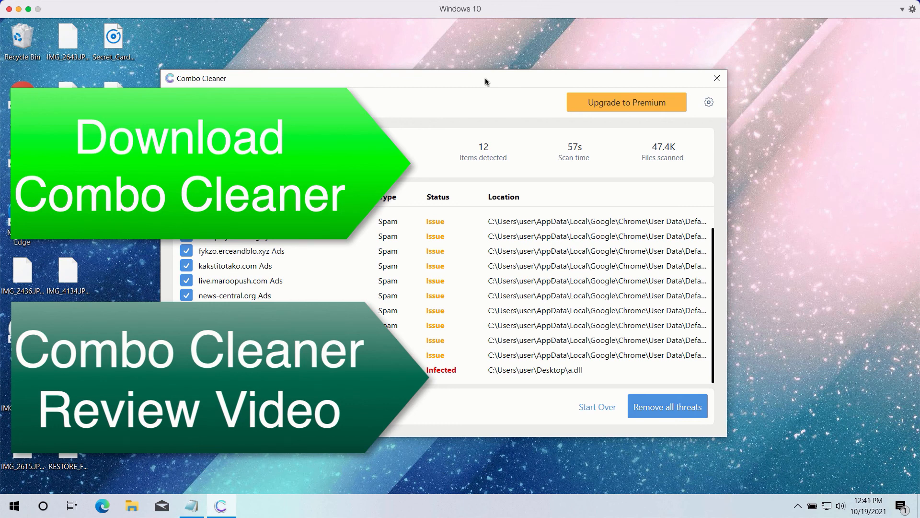
mouse_move(464, 79)
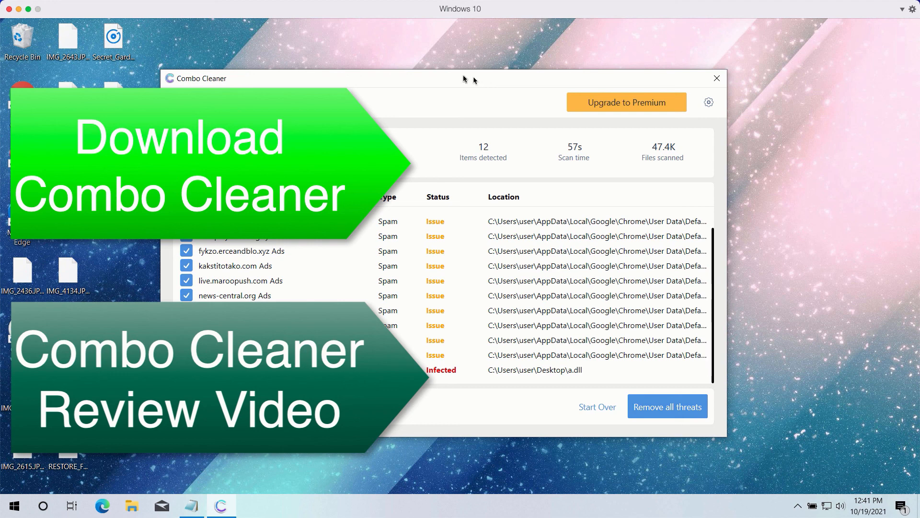